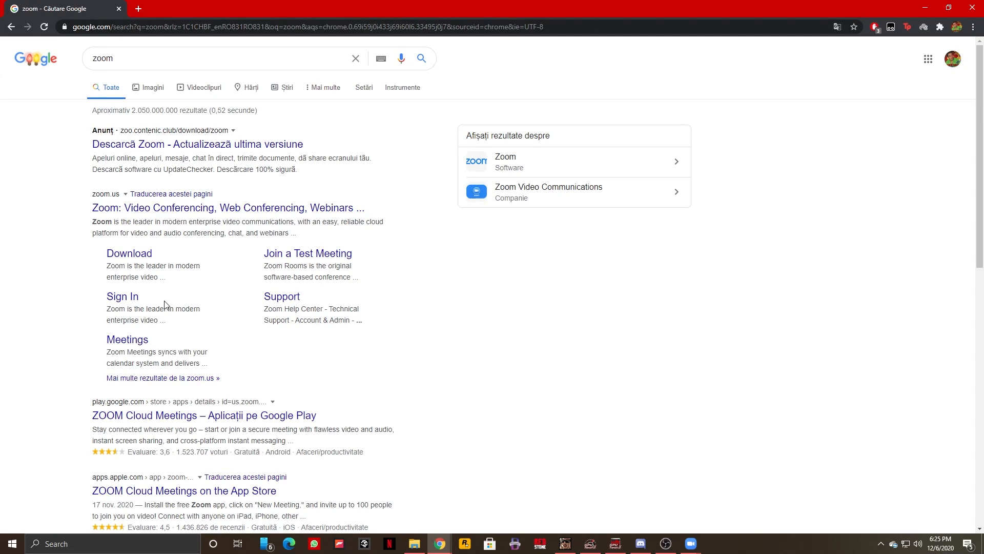
mouse_move(133, 264)
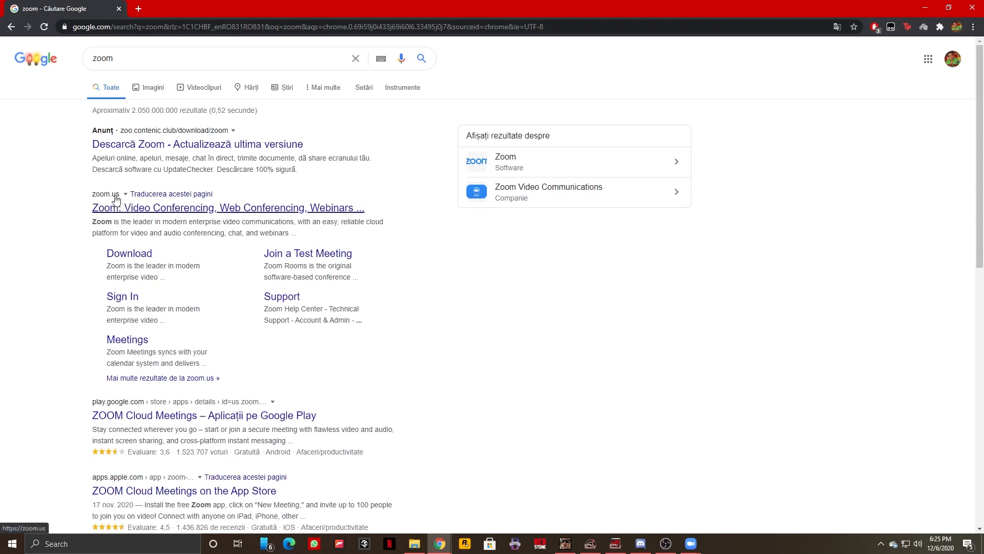
mouse_move(129, 253)
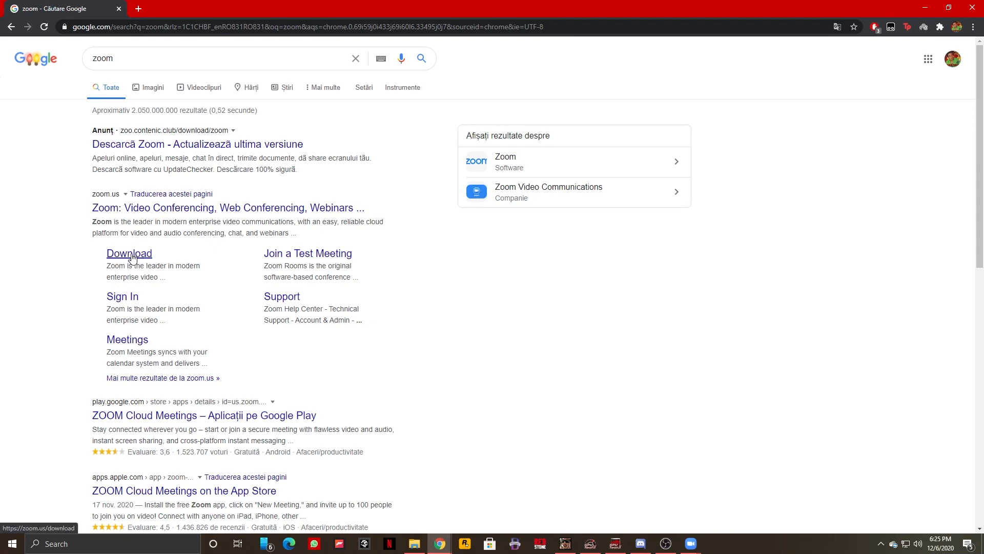
Download the Zoom Client for Meetings installer from the Download Center, then return to the Google results.
left_click(130, 254)
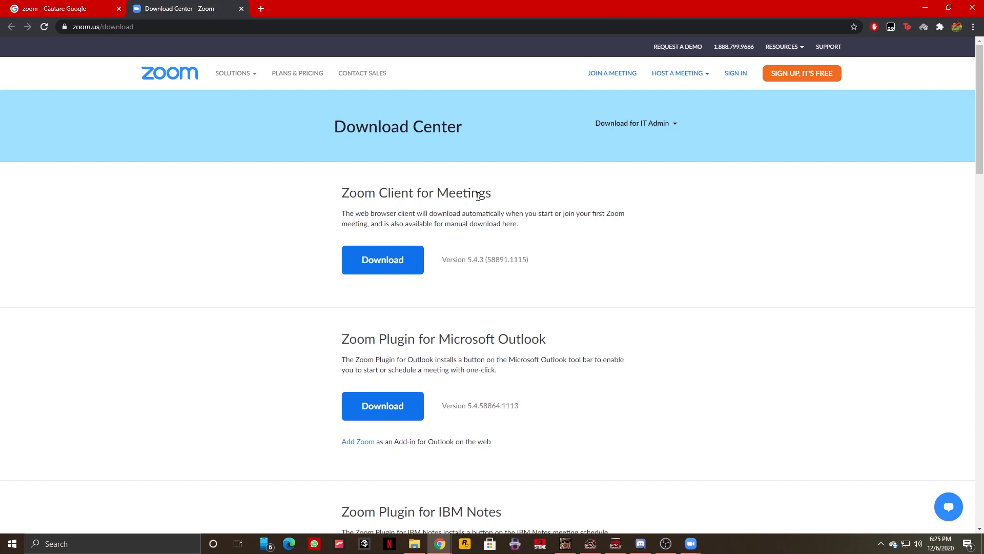
left_click(381, 259)
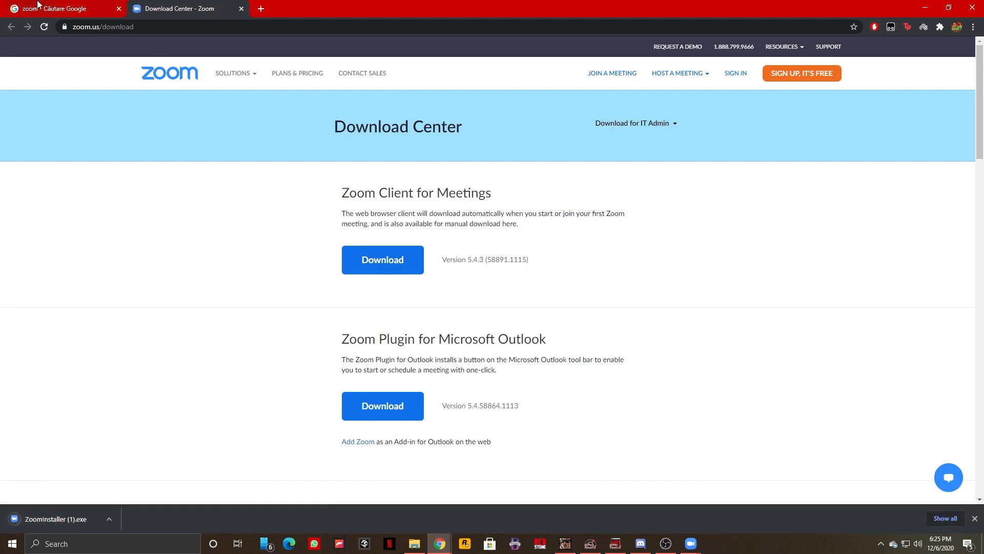
left_click(56, 9)
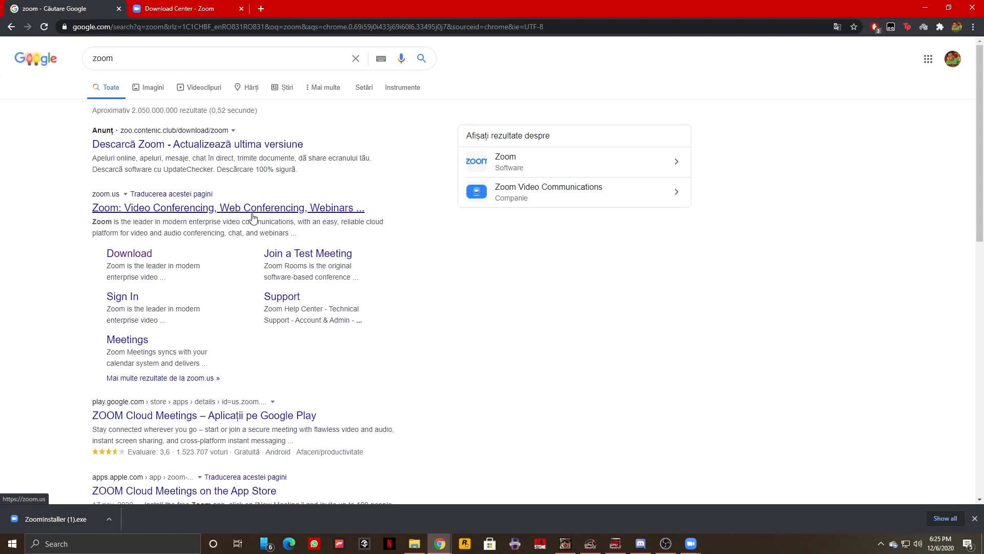
Go to Zoom's homepage from the search results and show its Resources menu.
left_click(228, 208)
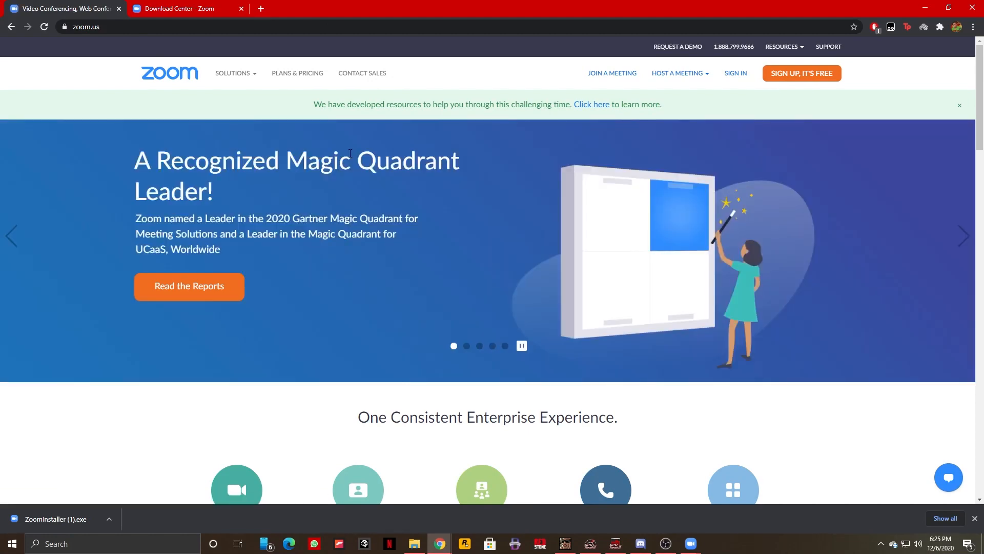
mouse_move(264, 95)
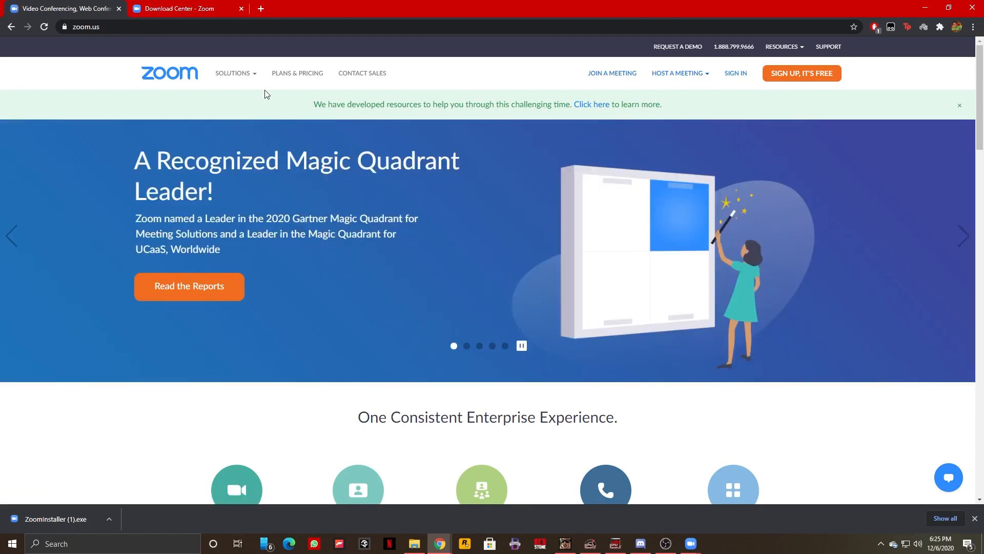
left_click(234, 73)
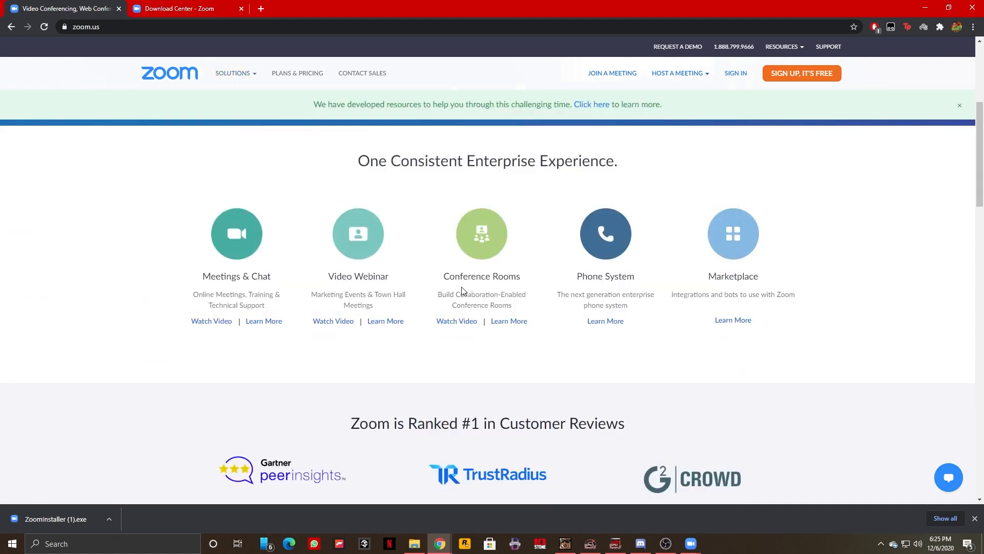
left_click(233, 73)
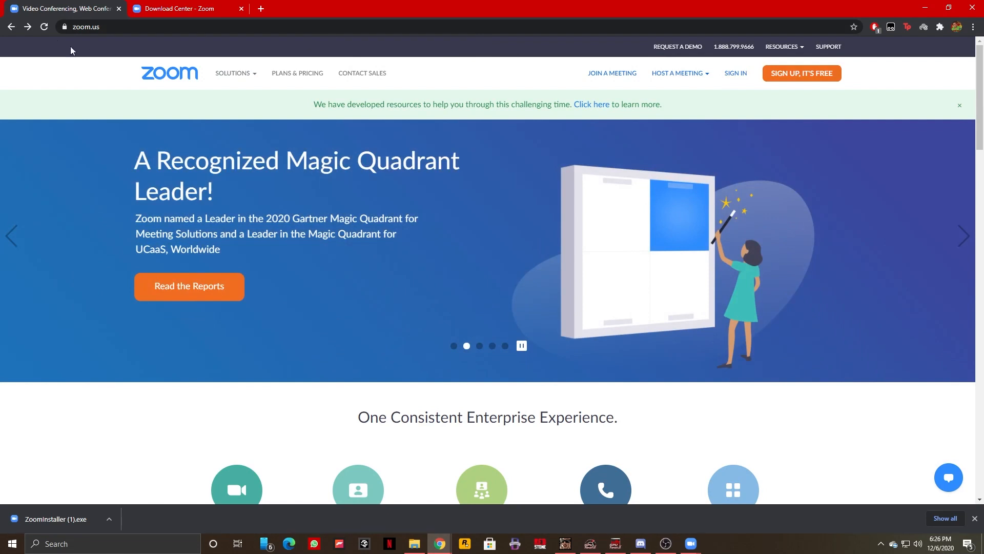
left_click(782, 46)
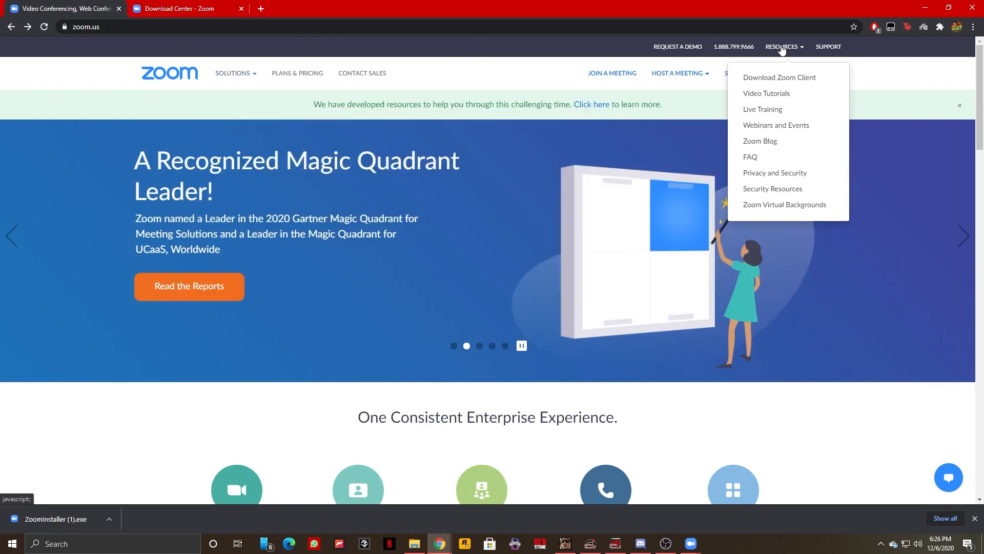
mouse_move(779, 77)
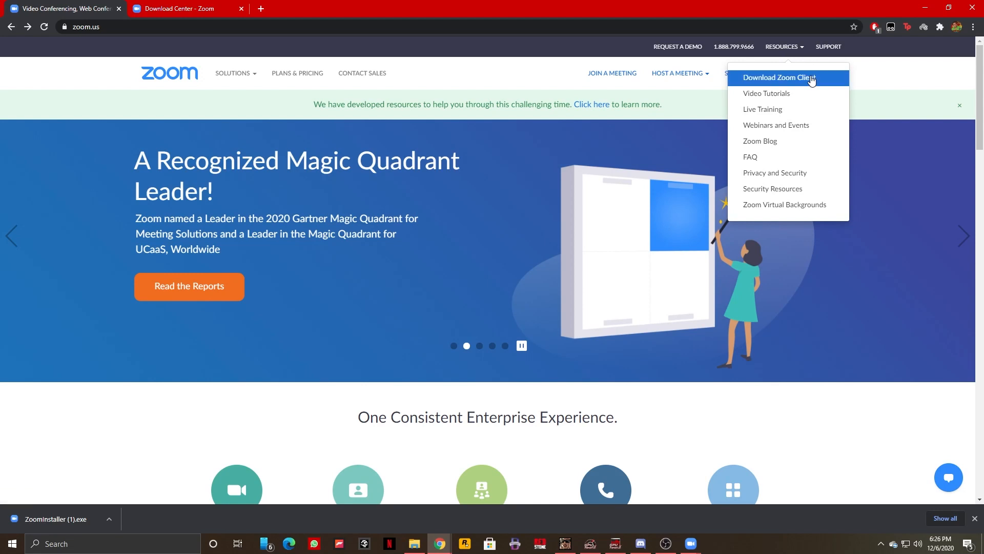
mouse_move(801, 79)
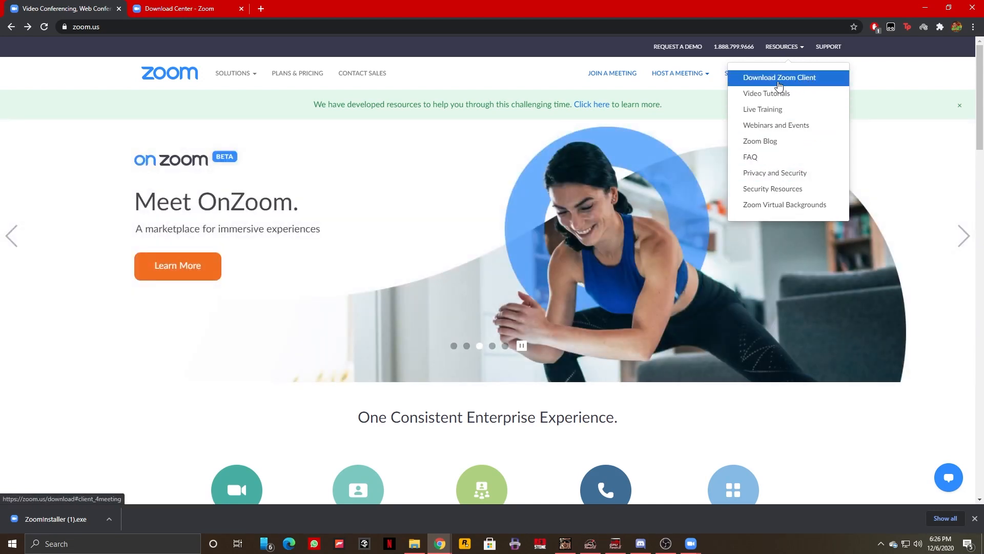
Reach the Download Center via Download Zoom Client and download a second installer, ZoomInstaller (2).exe.
left_click(779, 77)
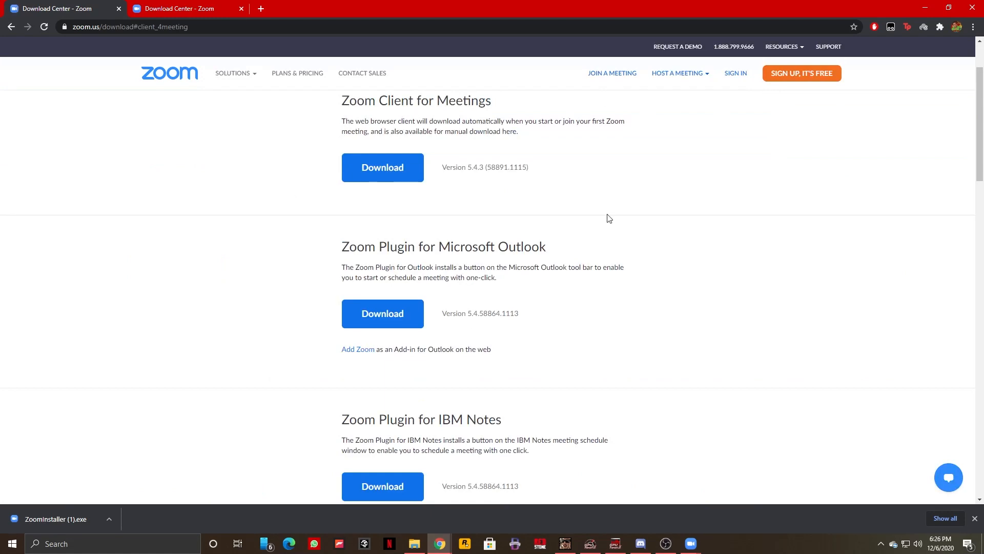
mouse_move(325, 205)
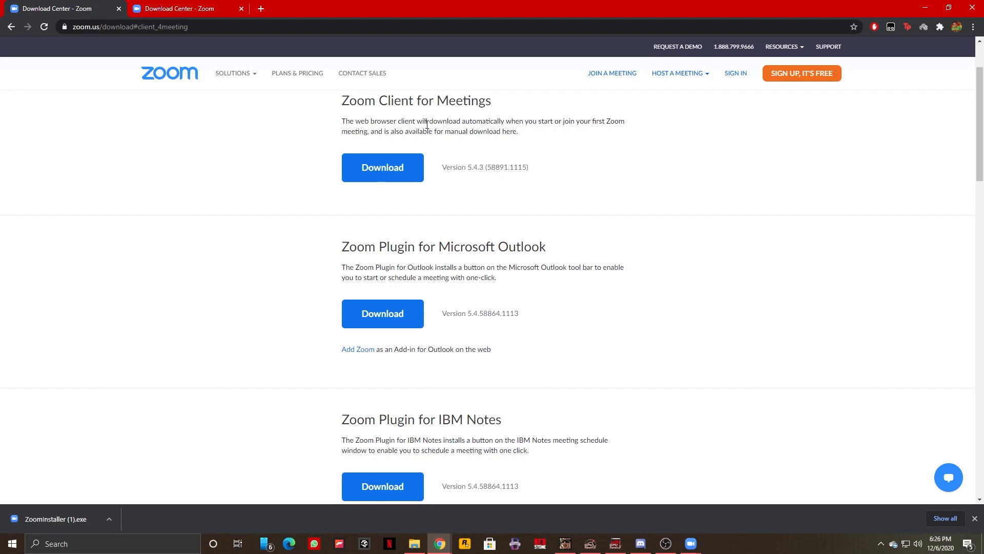
left_click(383, 167)
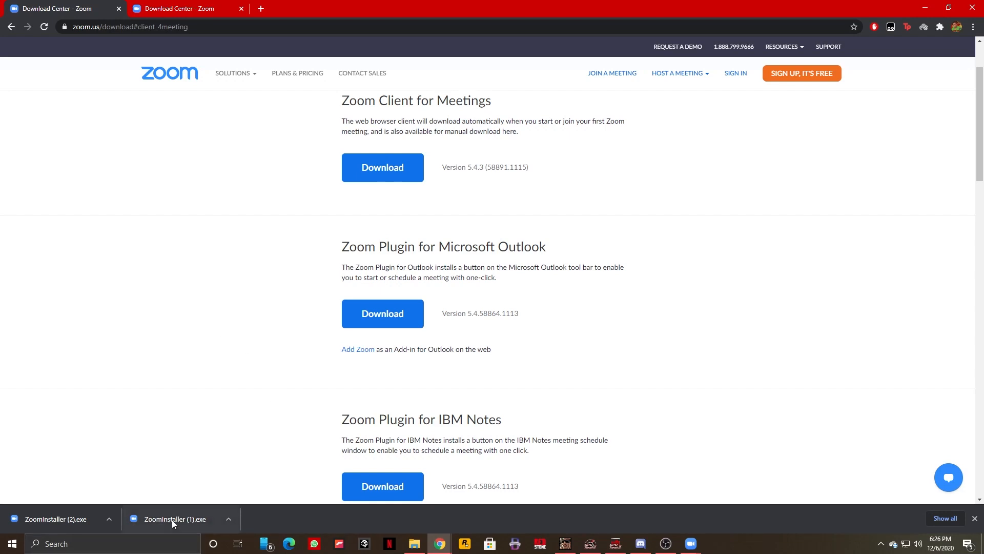
Run ZoomInstaller (1).exe and maximize the installed Zoom app on its Home screen.
left_click(175, 519)
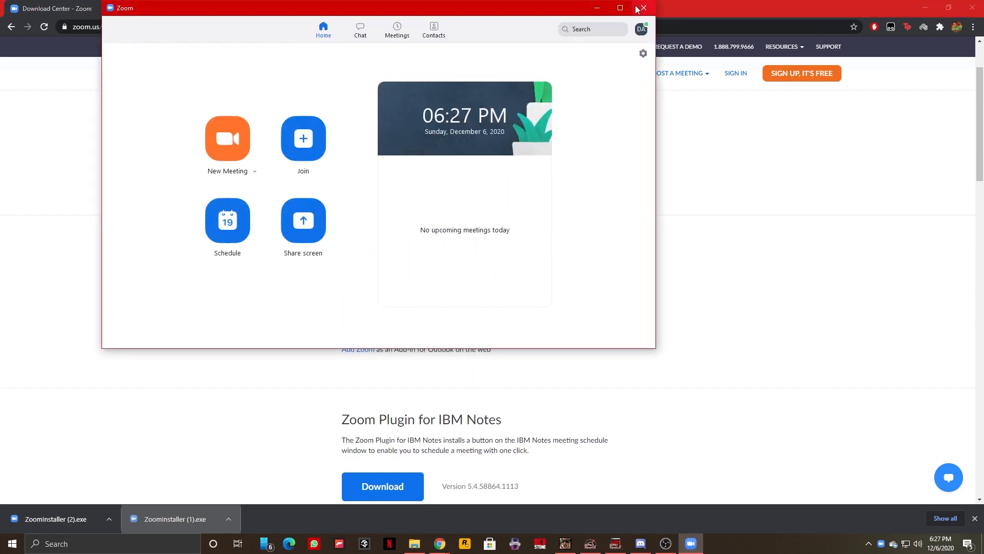
left_click(619, 8)
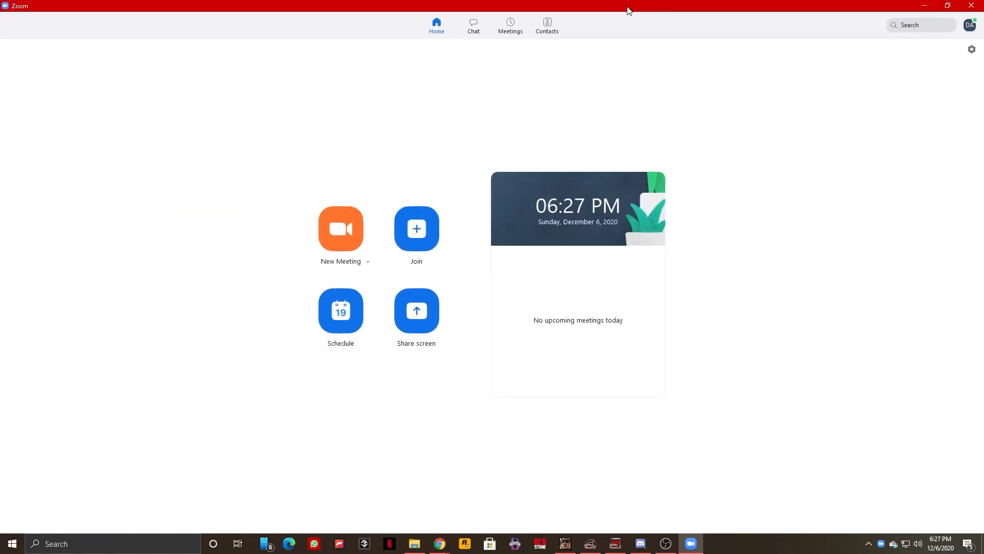